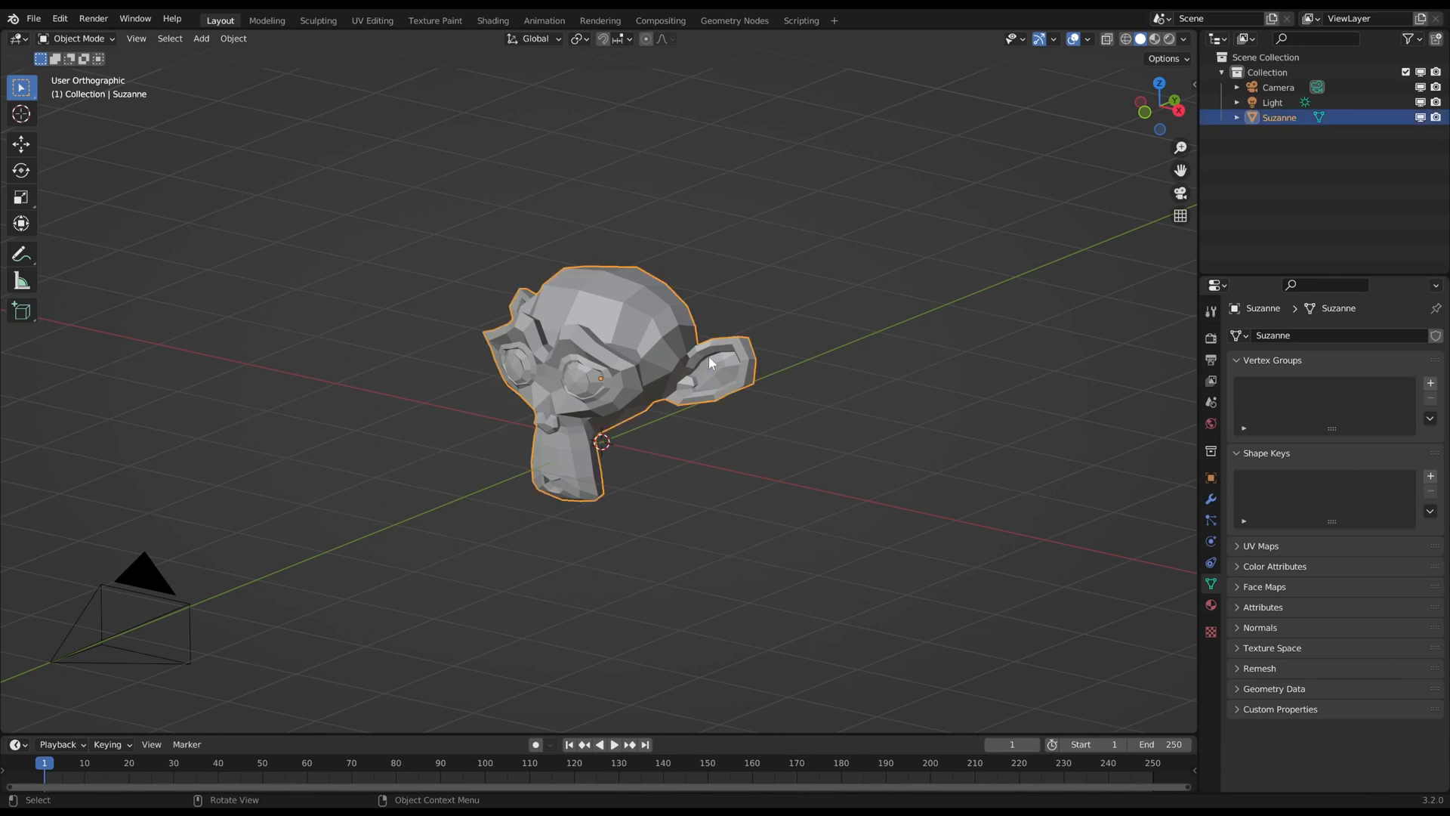
# Split the workspace into a rendered 3D view and a wider right-hand Shader Editor area.
pyautogui.click(1153, 38)
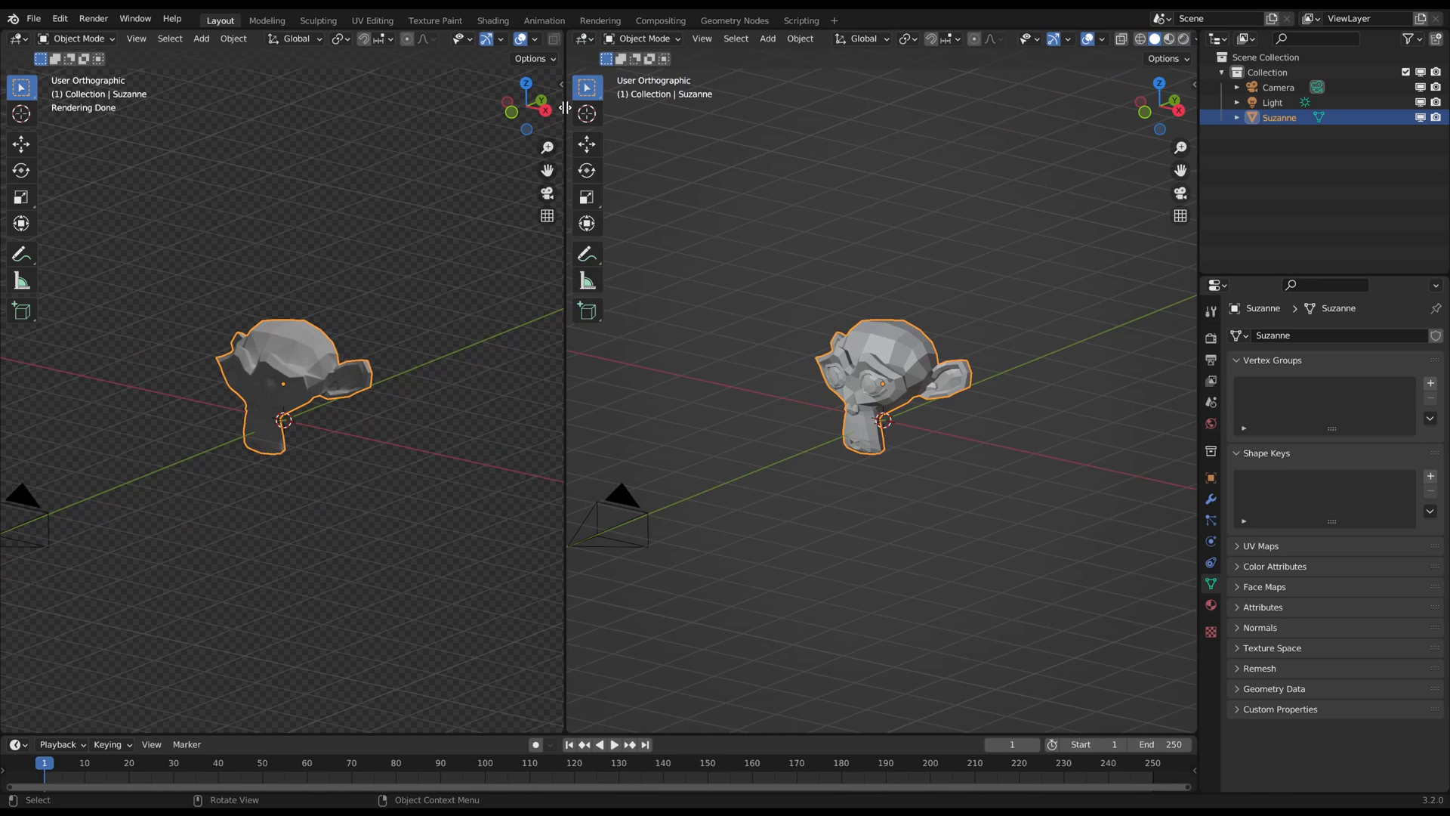
pyautogui.moveTo(564, 371); pyautogui.dragTo(503, 370)
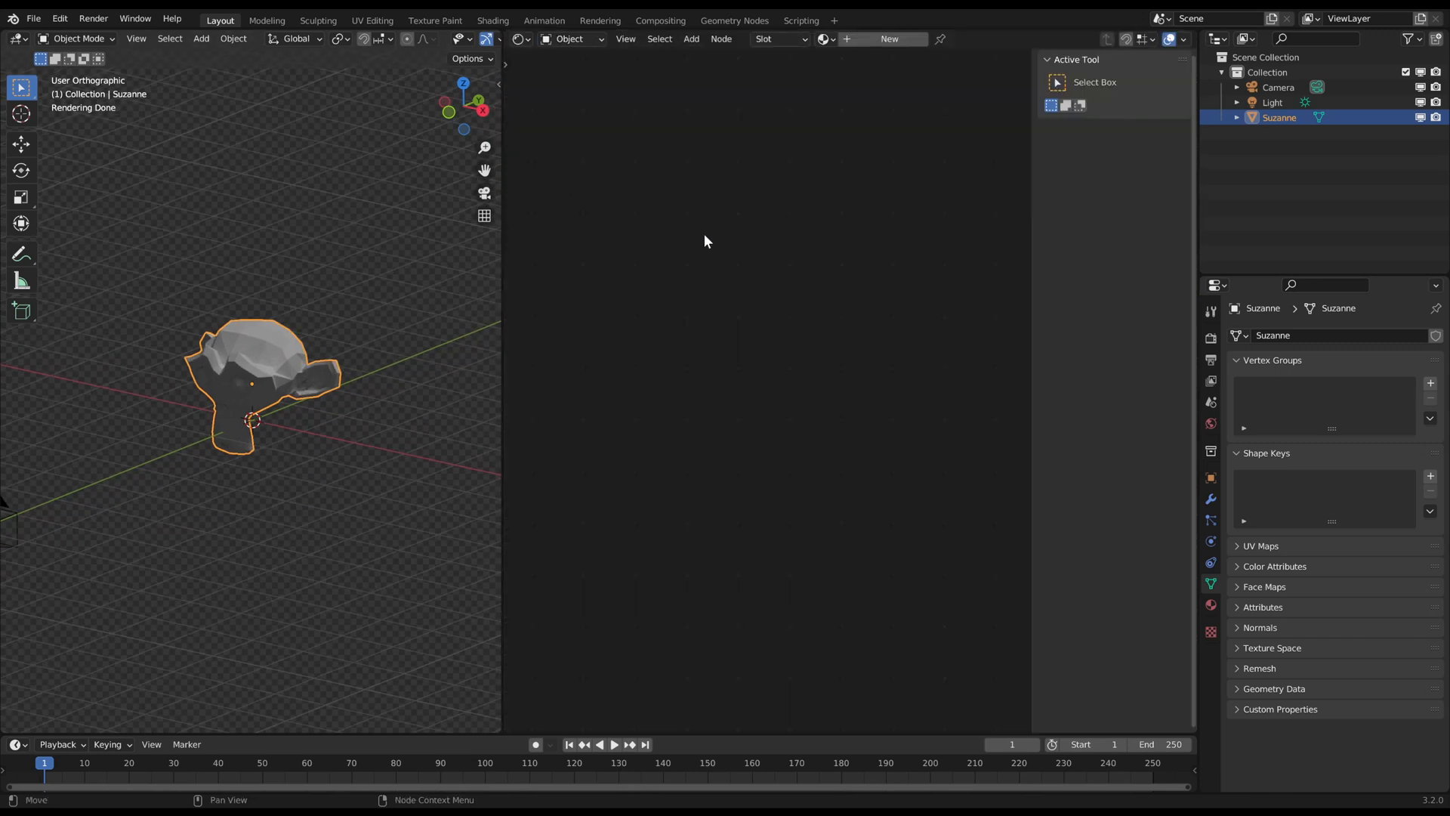
# Give the world an Environment Texture with photo_studio_01_4k.hdr at strength 3.000.
pyautogui.click(573, 38)
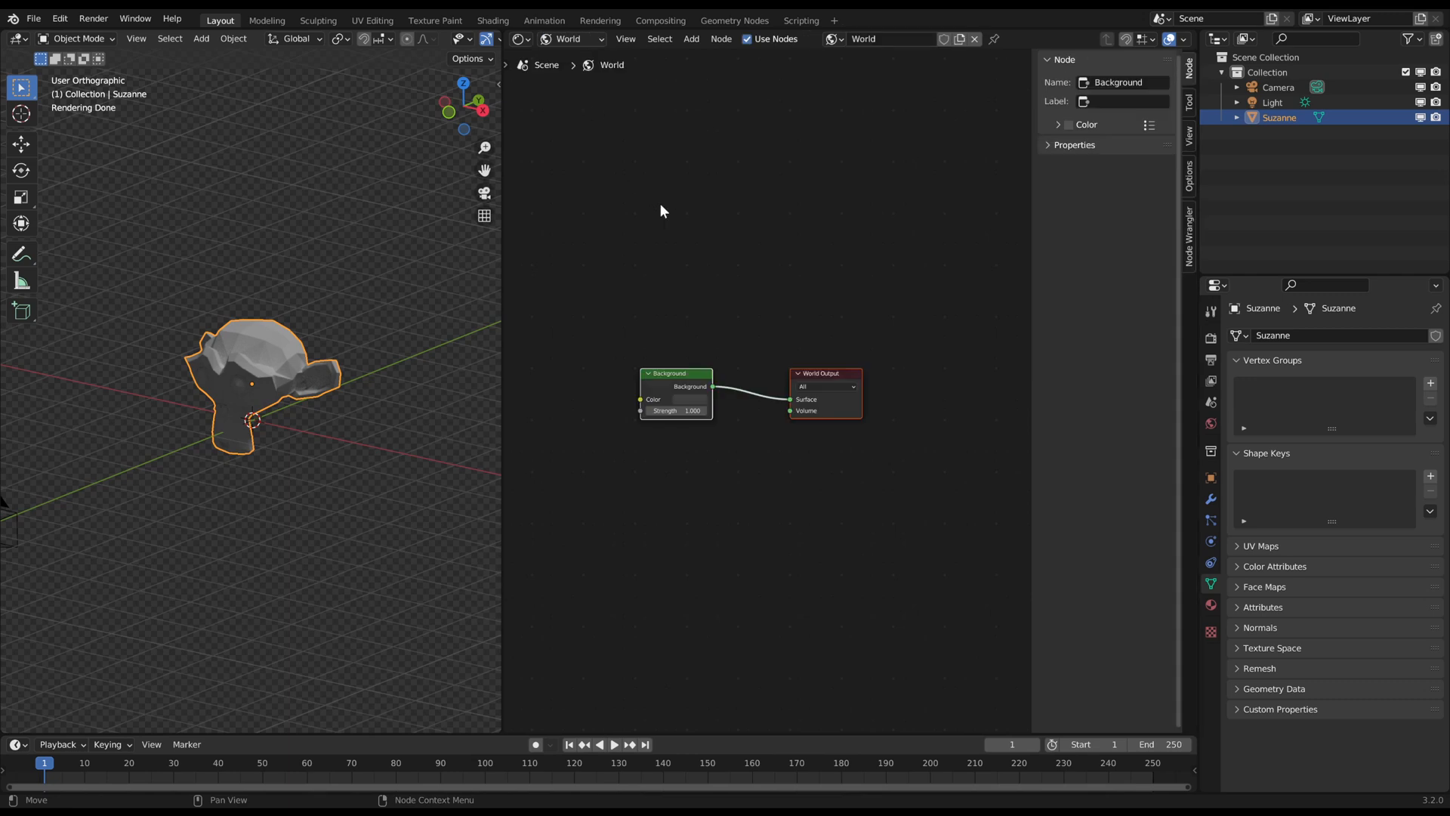
pyautogui.write('env')
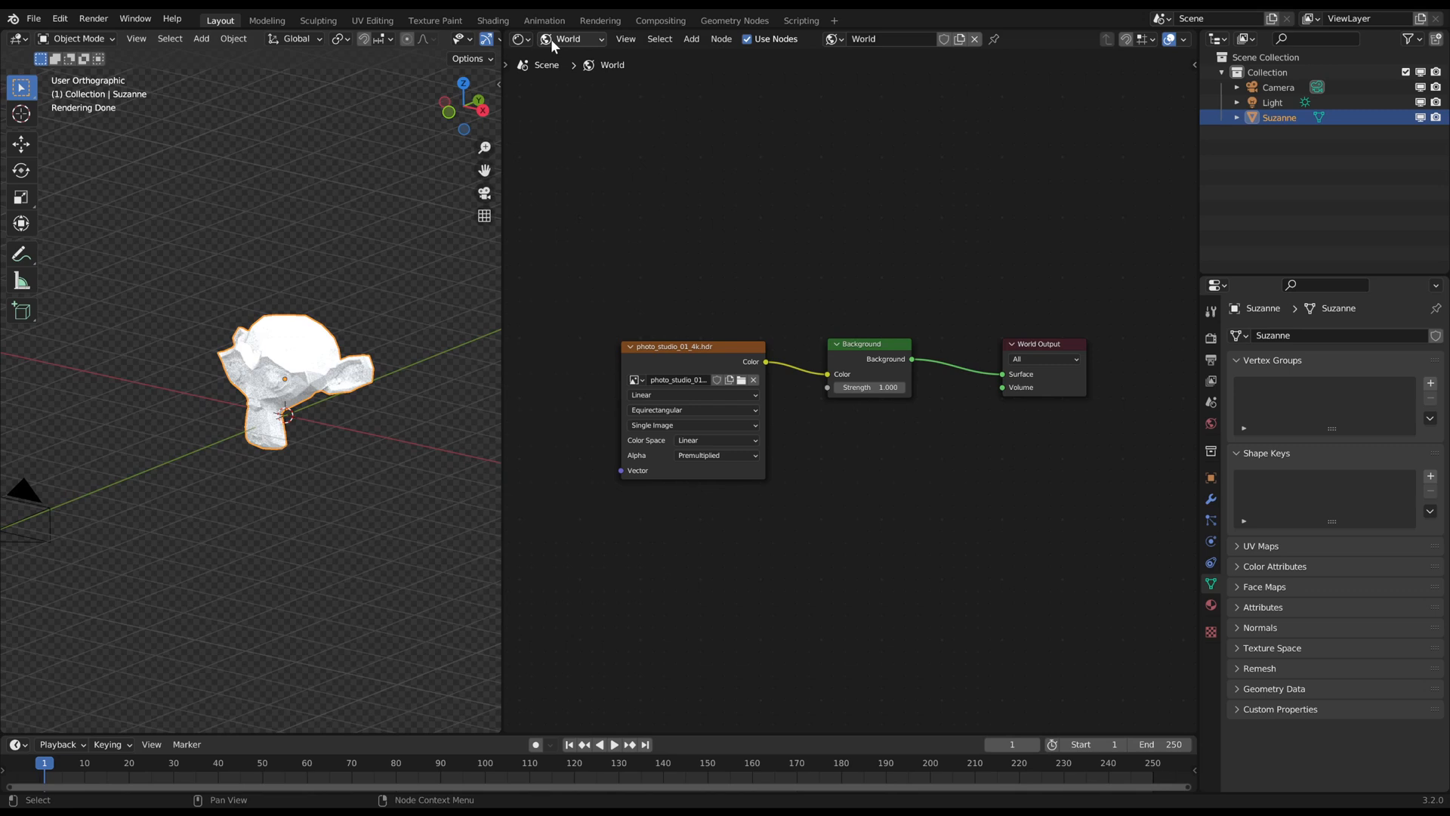
# Return to Suzanne's material nodes to replace the Principled BSDF with Glass BSDFs at roughness 0.001.
pyautogui.click(568, 39)
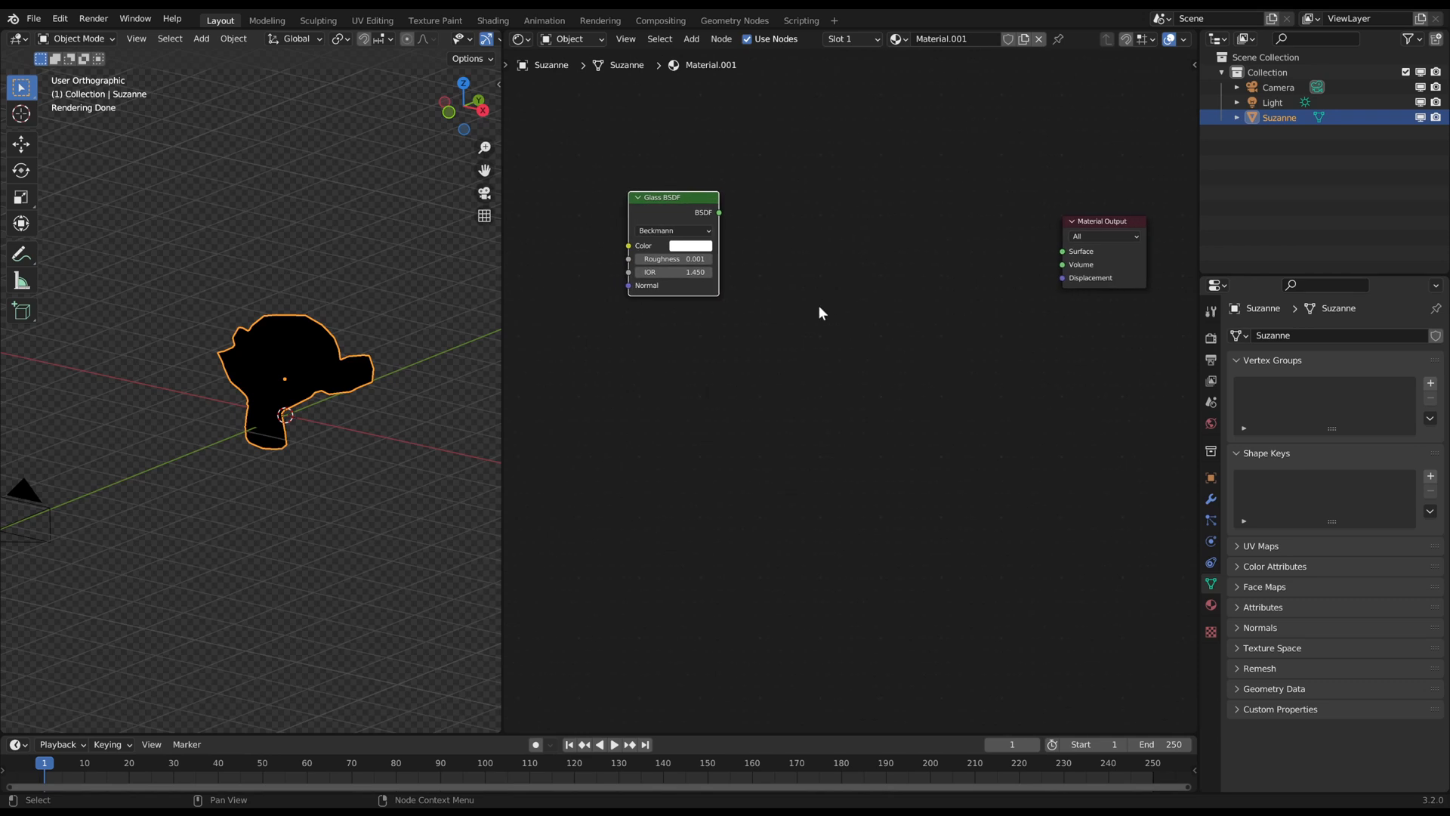
pyautogui.moveTo(758, 236)
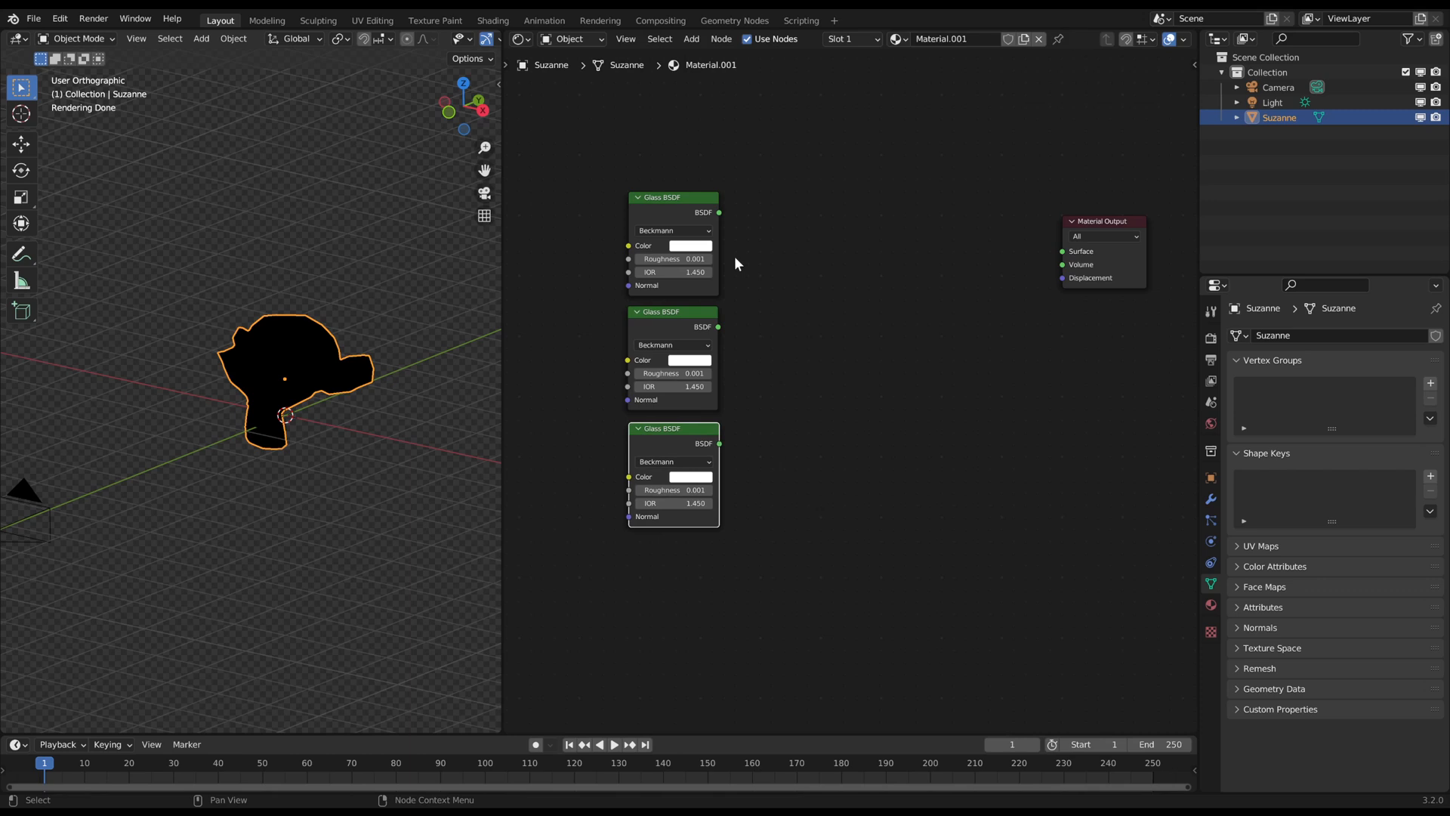
# Colour the top Glass BSDF pure red and the bottom one blue, leaving the middle green.
pyautogui.click(689, 245)
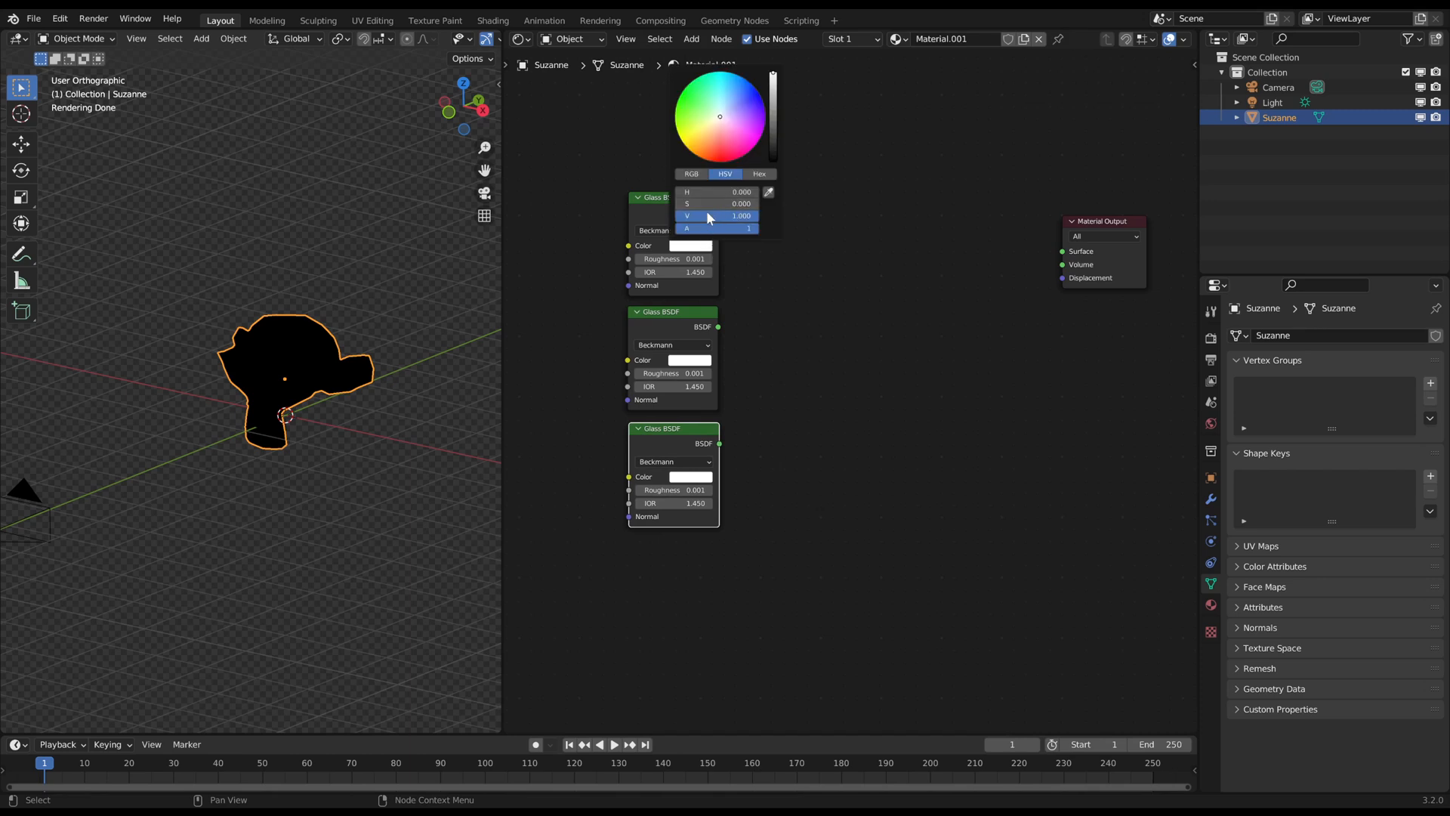
pyautogui.click(704, 124)
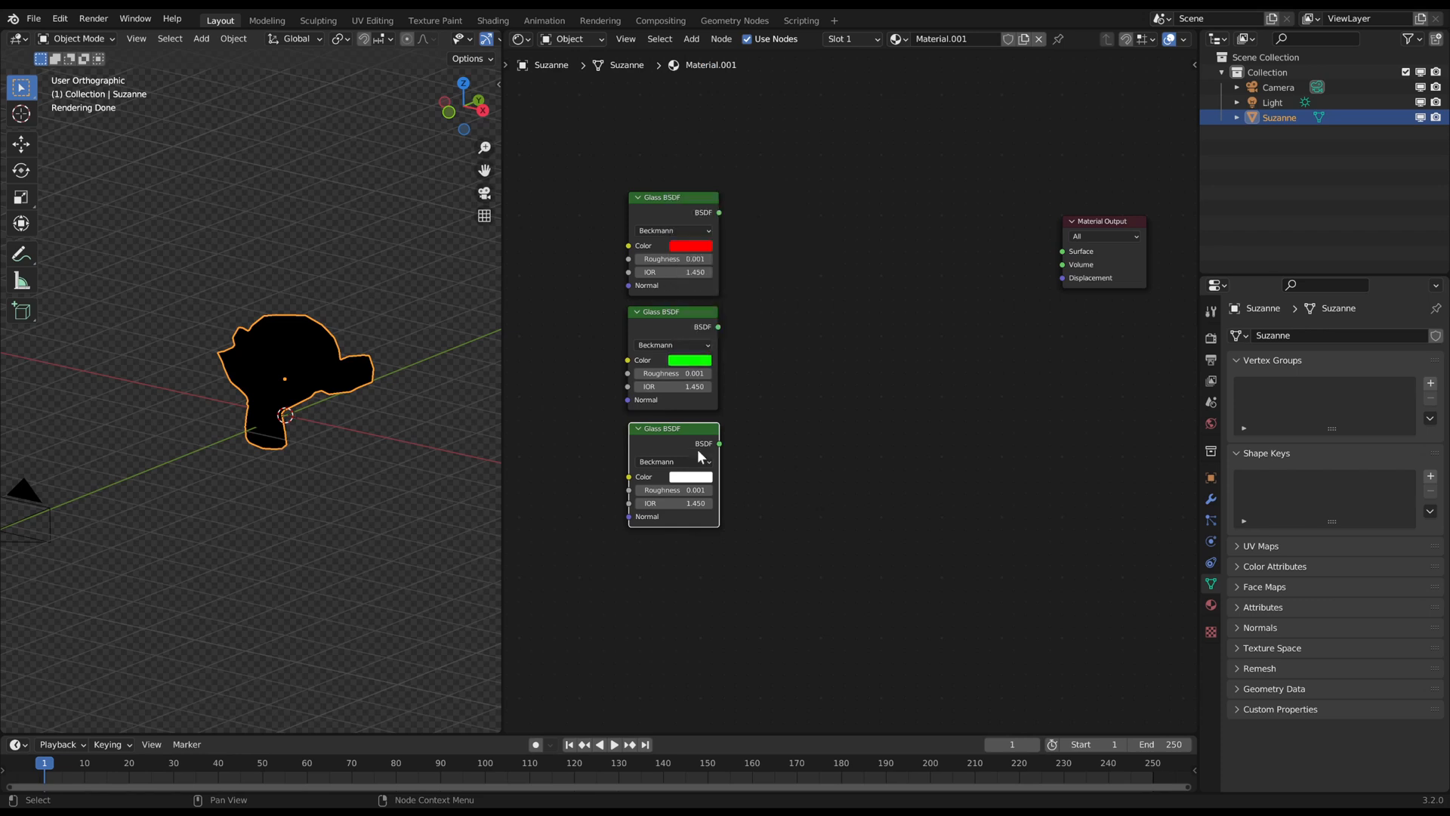
pyautogui.click(688, 359)
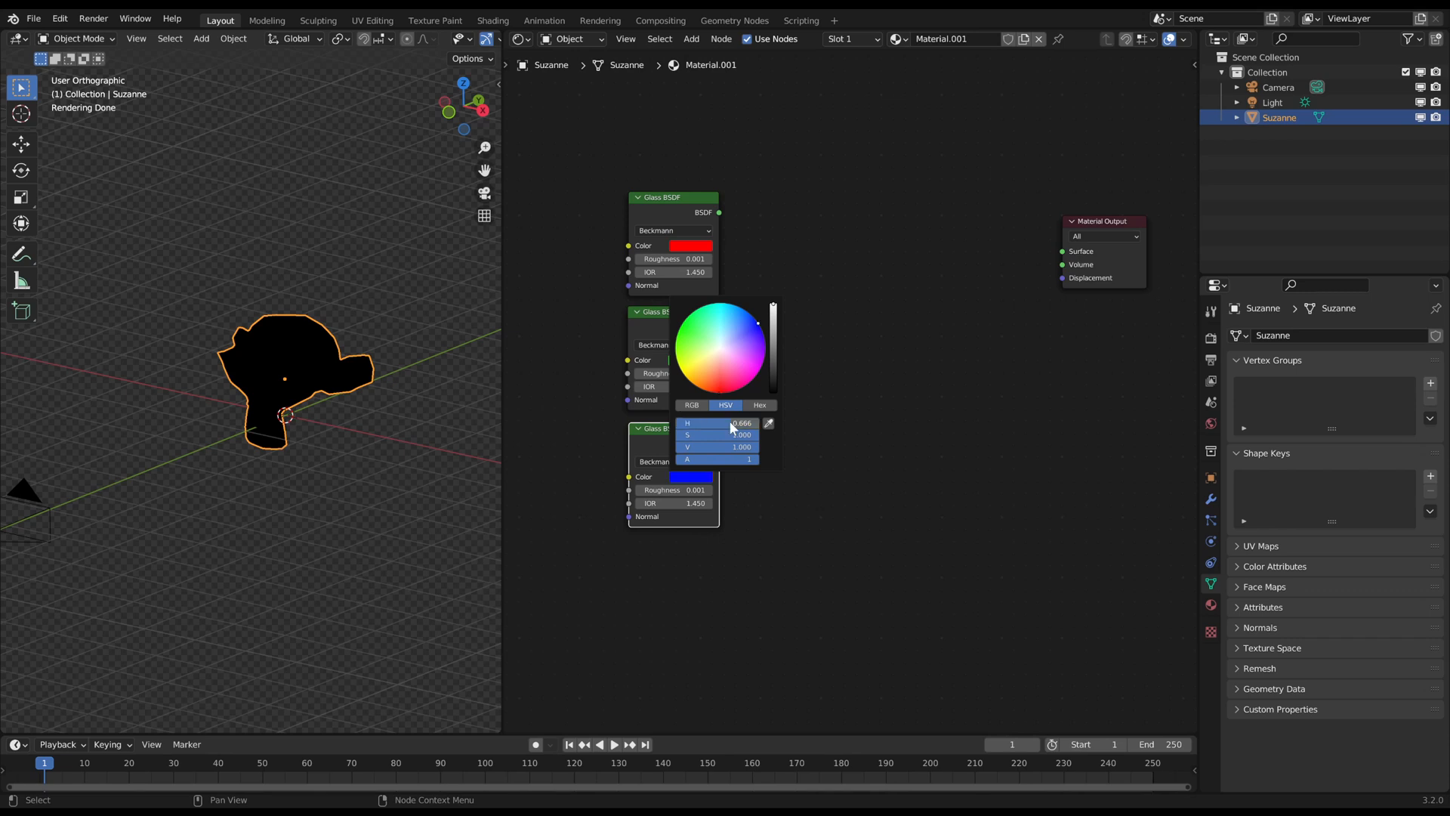
pyautogui.click(833, 363)
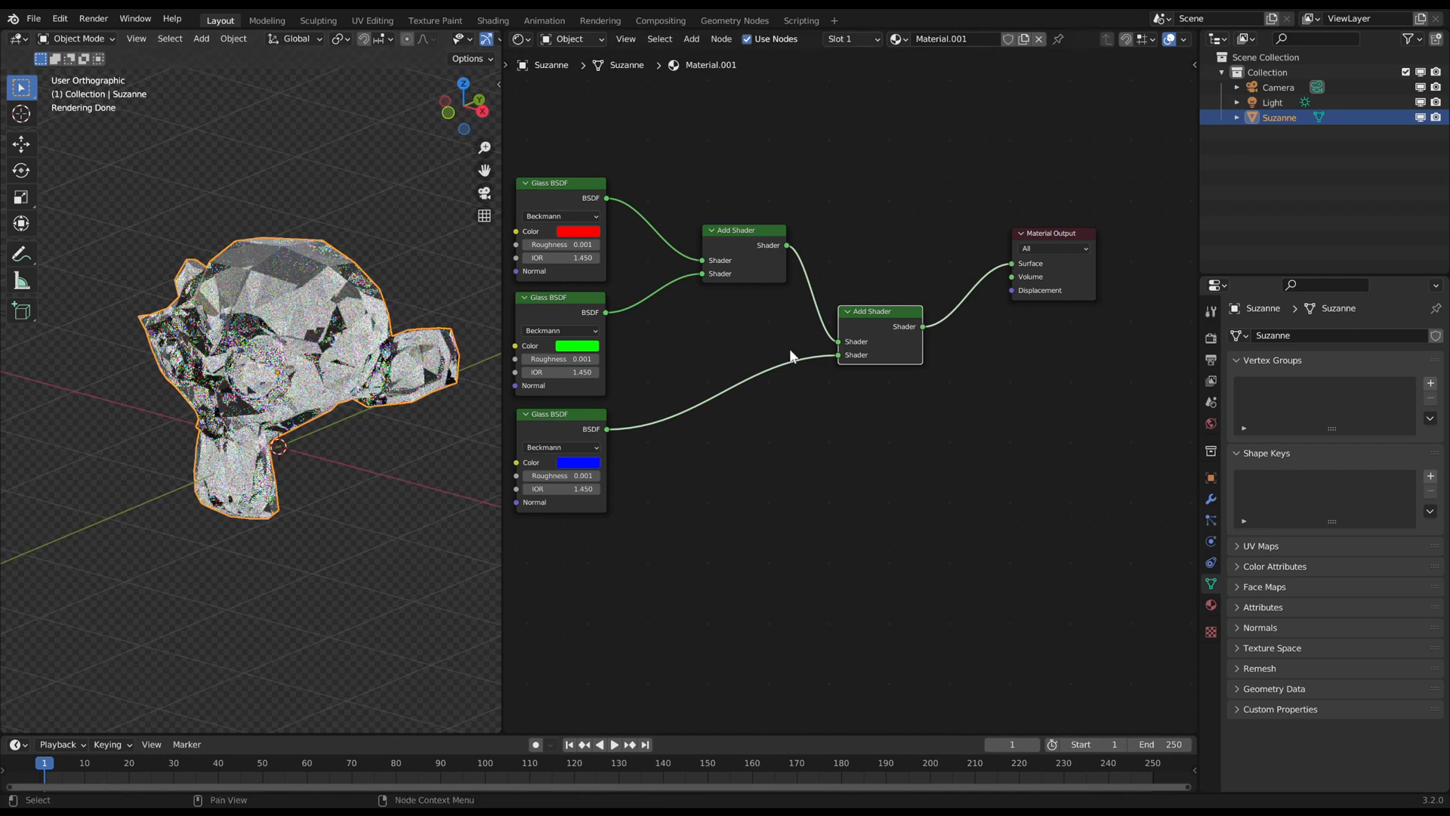
# Combine the three glass shaders through two Add Shader nodes into the Material Output surface.
pyautogui.scroll(-3)
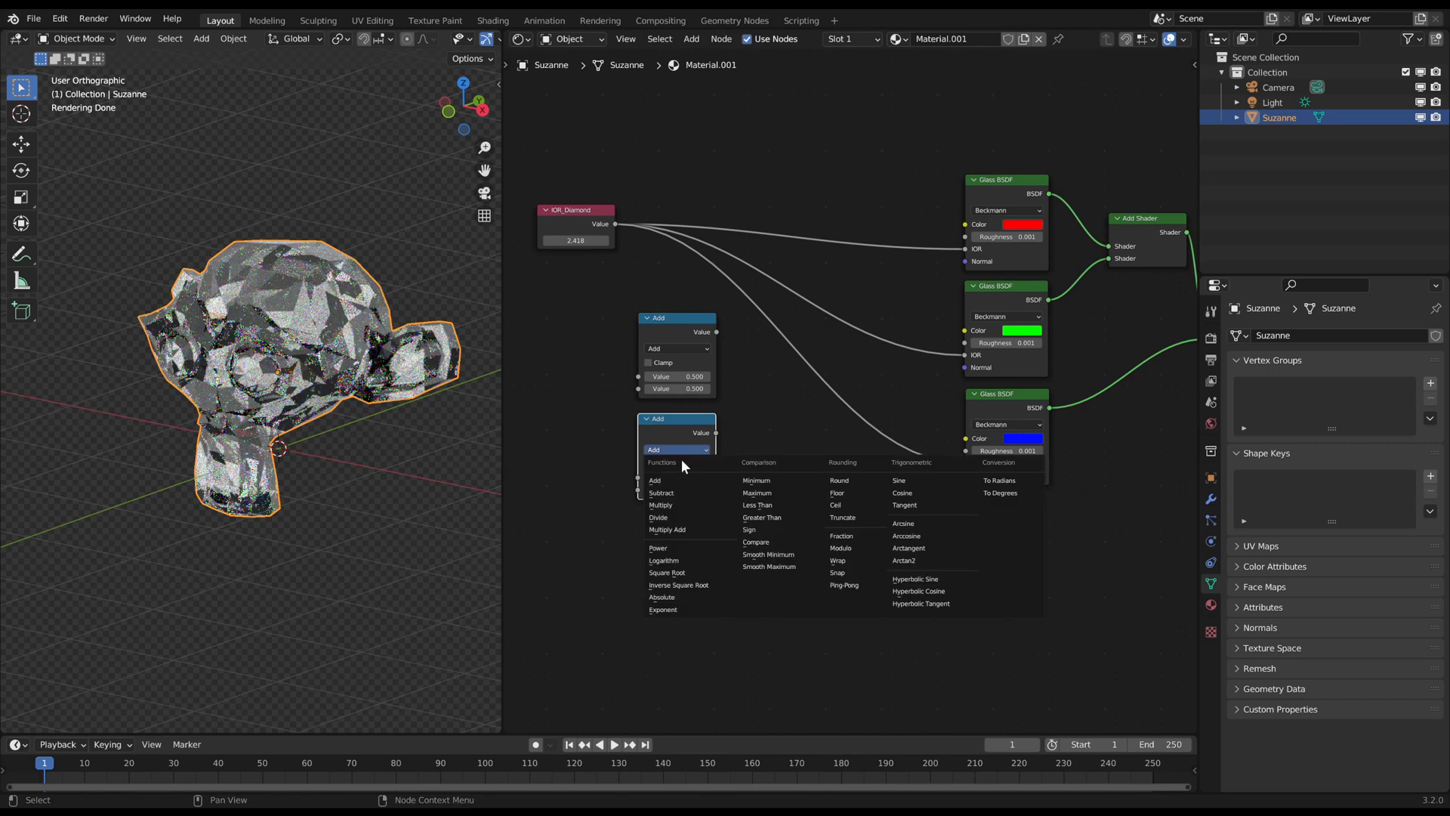
# Set the math node feeding the red glass IOR to Subtract, offsetting from IOR_Diamond 2.418.
pyautogui.click(662, 492)
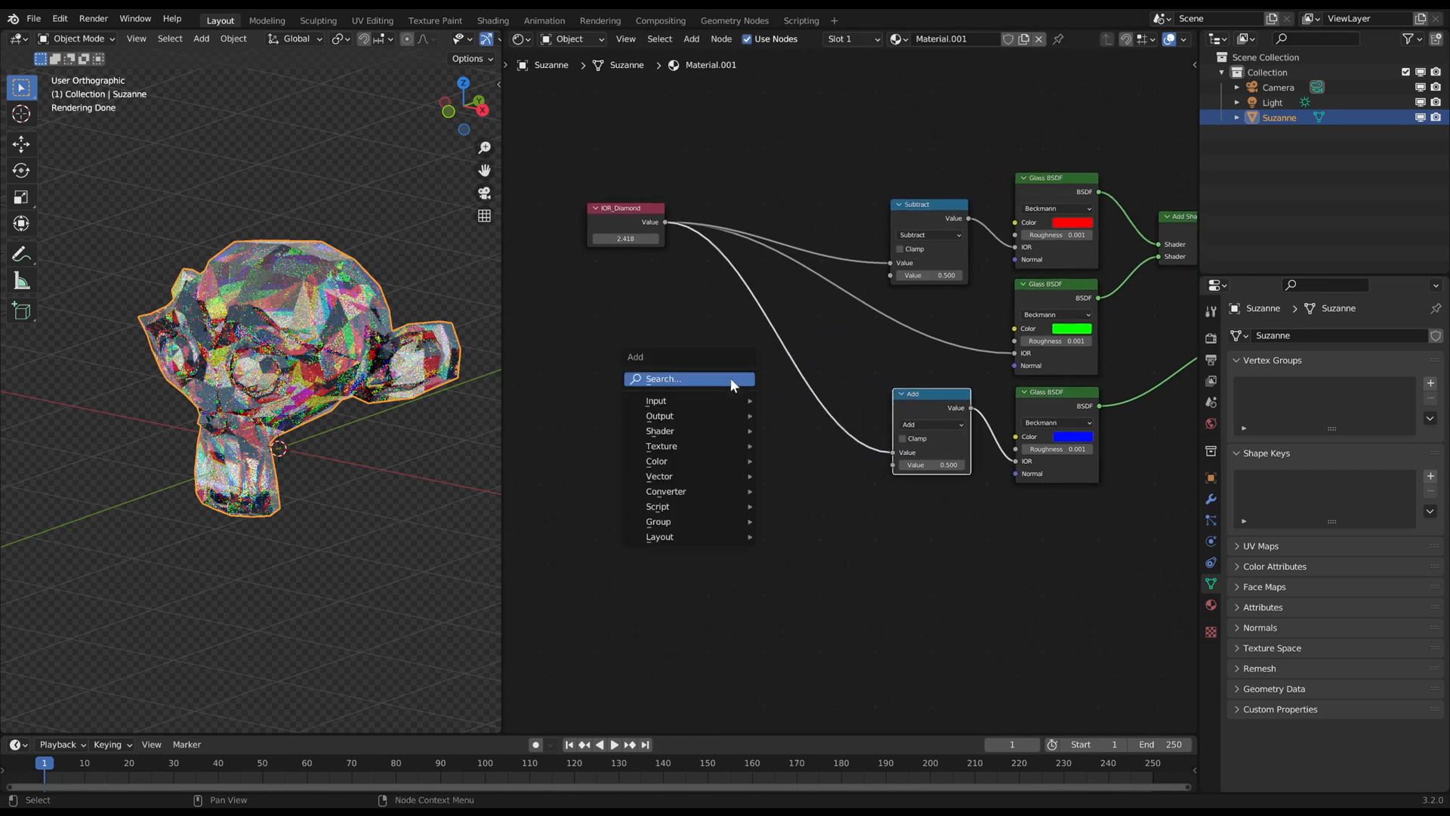
# Add a Dispersion value node driving the Subtract and Add offsets and set it to 0.045.
pyautogui.click(655, 400)
pyautogui.write('Dispersion')
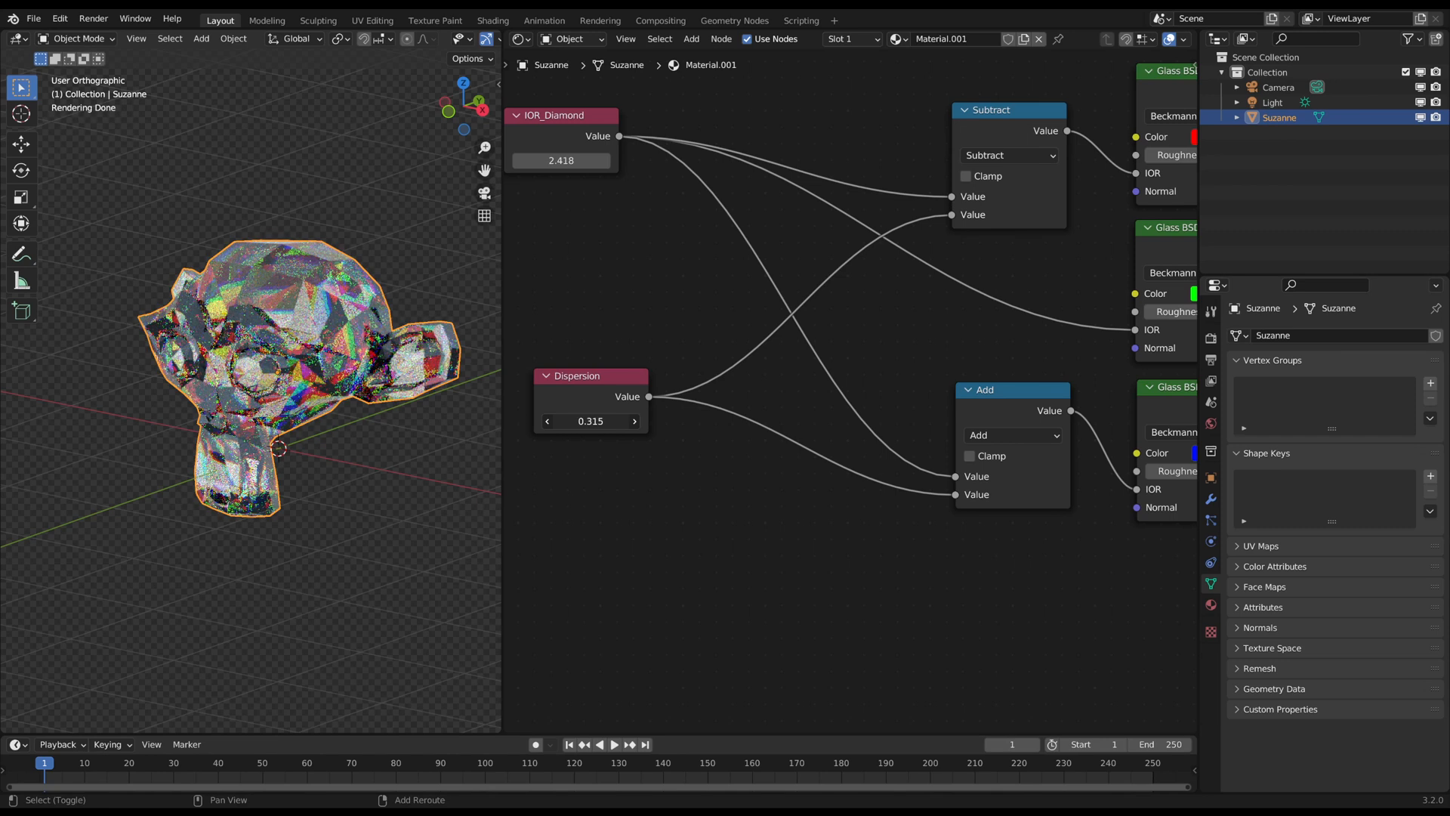
pyautogui.doubleClick(590, 420)
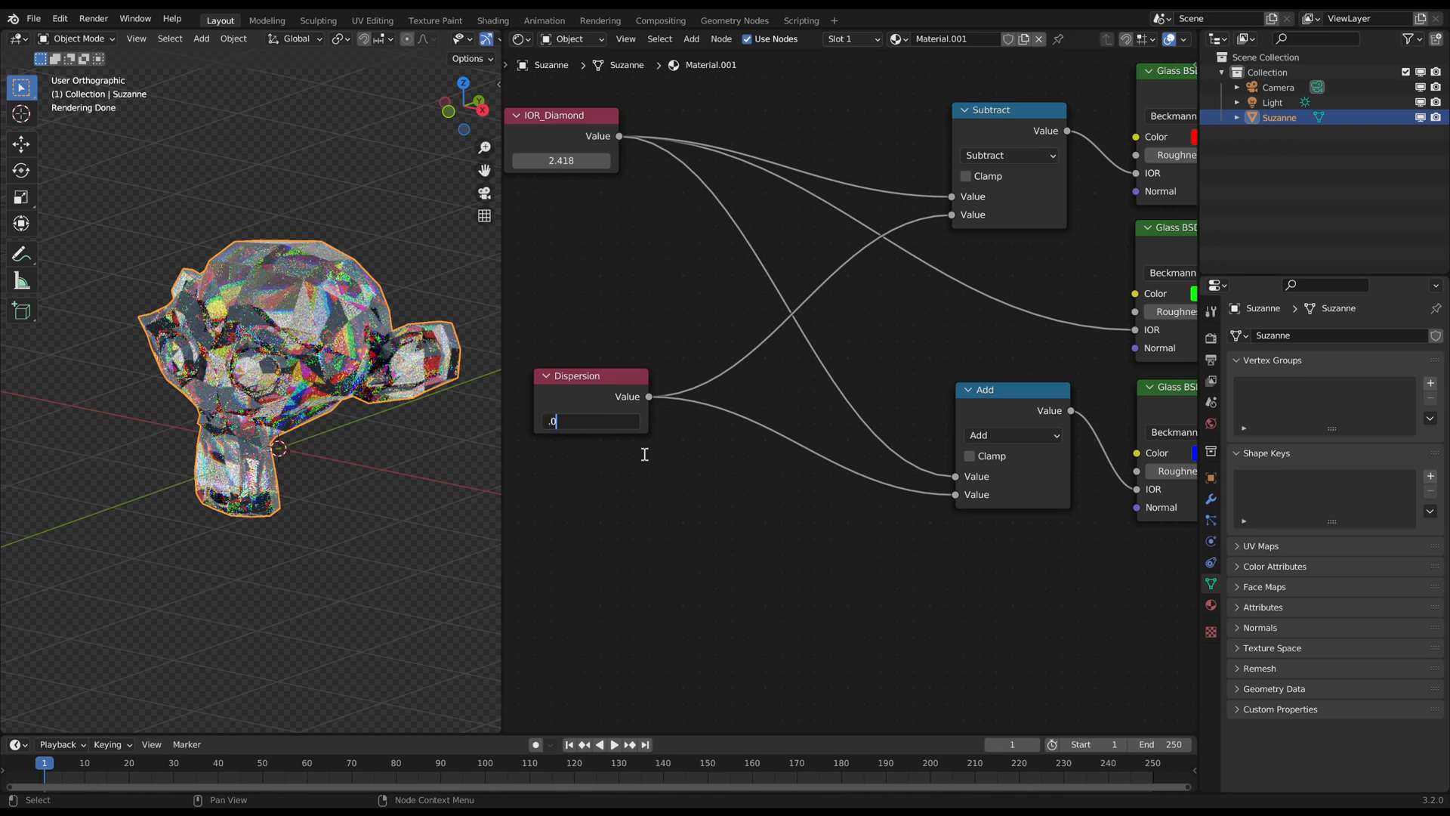
pyautogui.write('0.045')
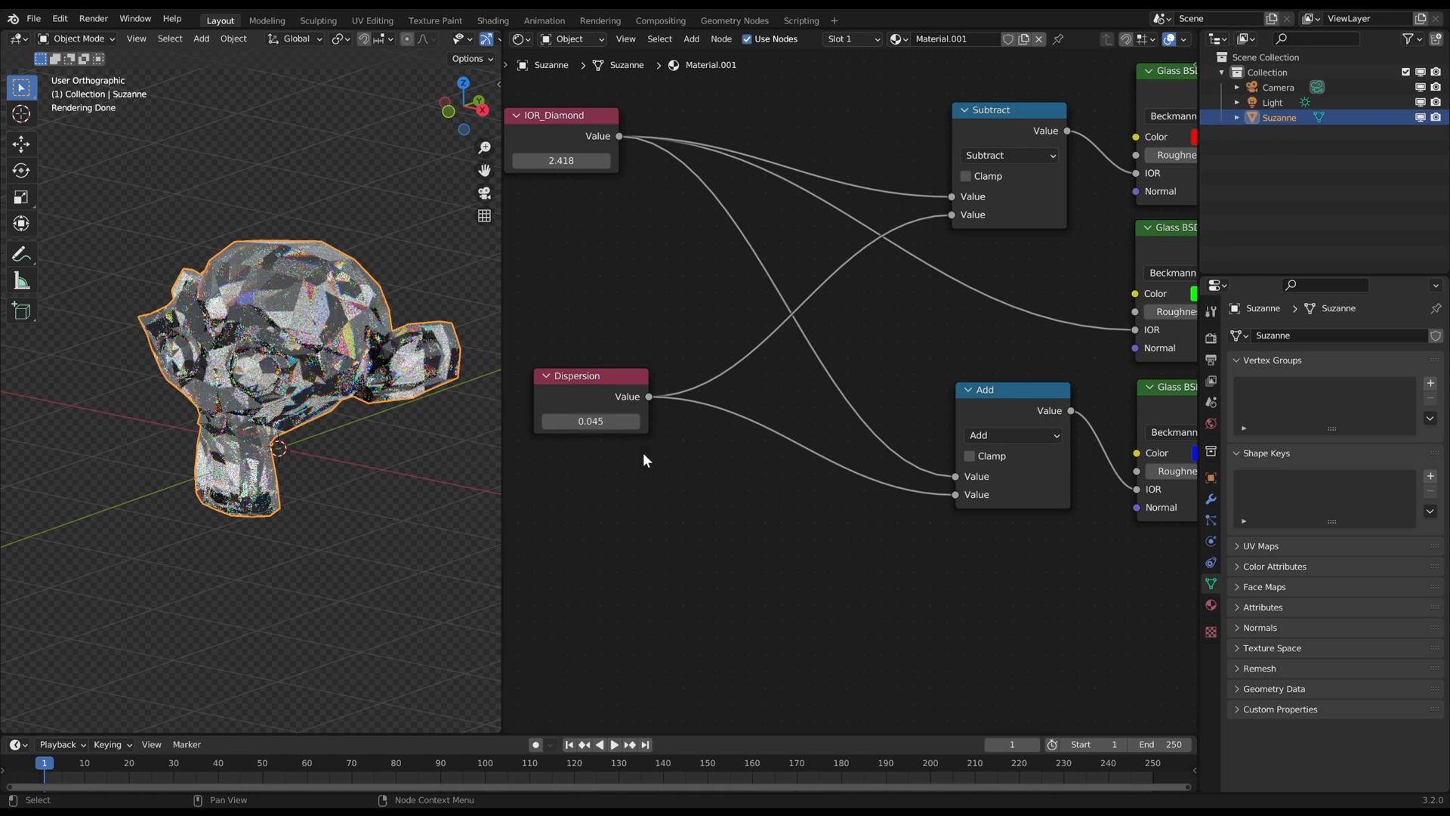